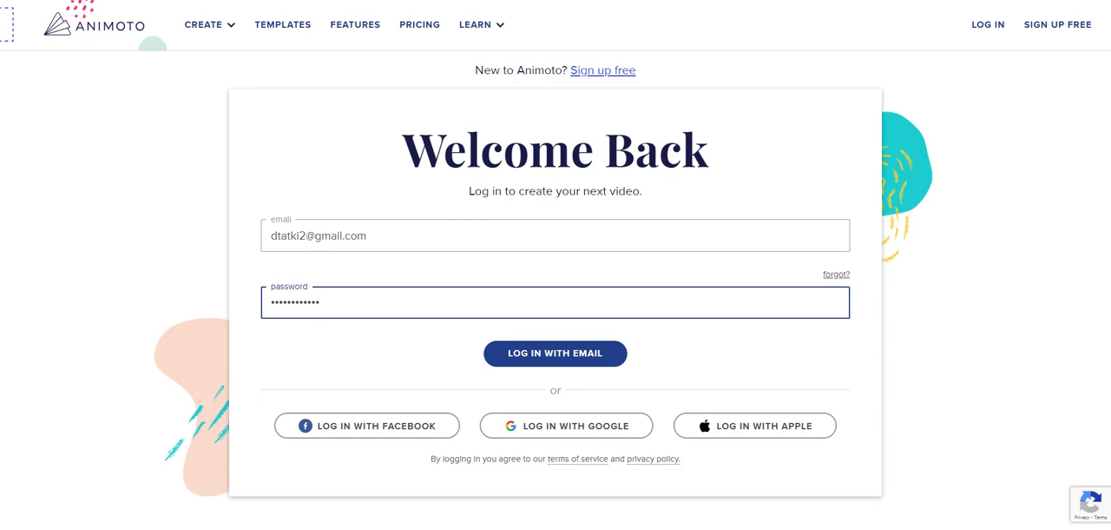
mouse_move(151, 32)
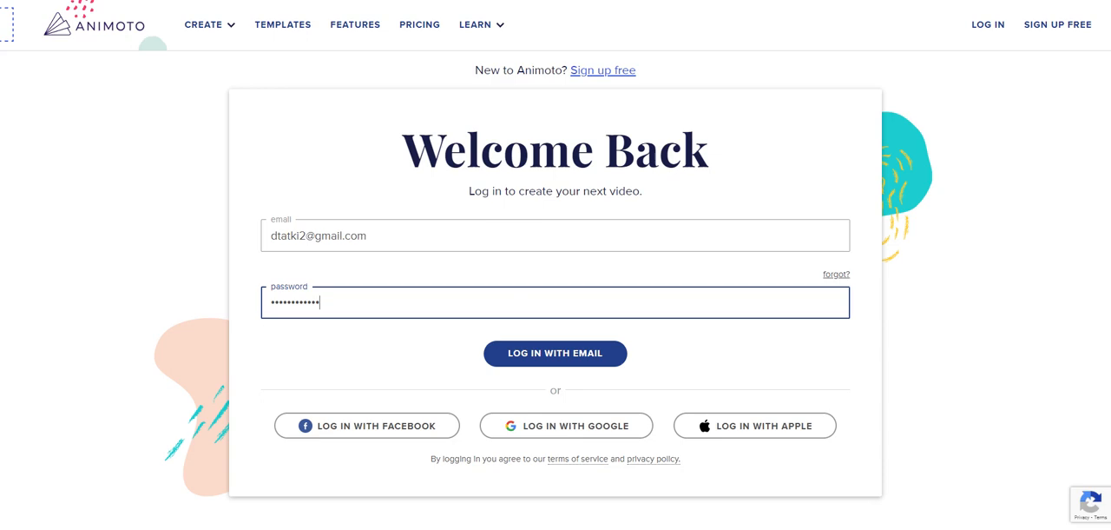
mouse_move(566, 437)
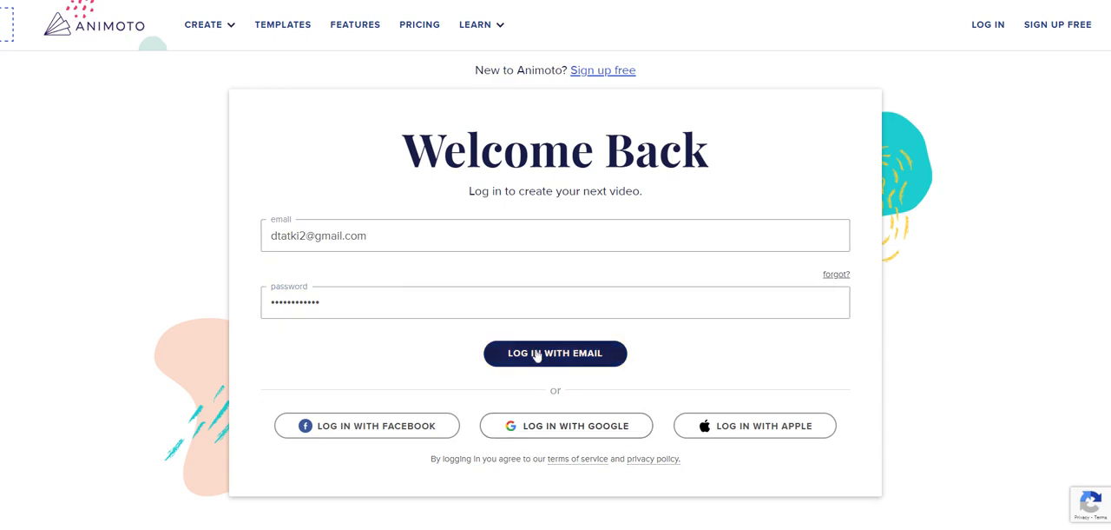
- Log in with the entered email and password to reach the recommended templates
click(556, 353)
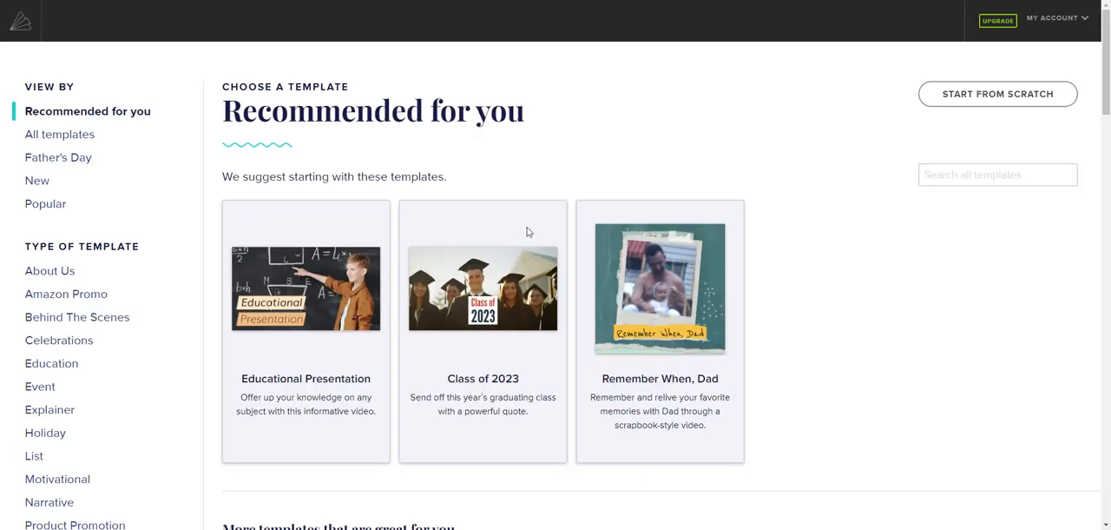
click(997, 173)
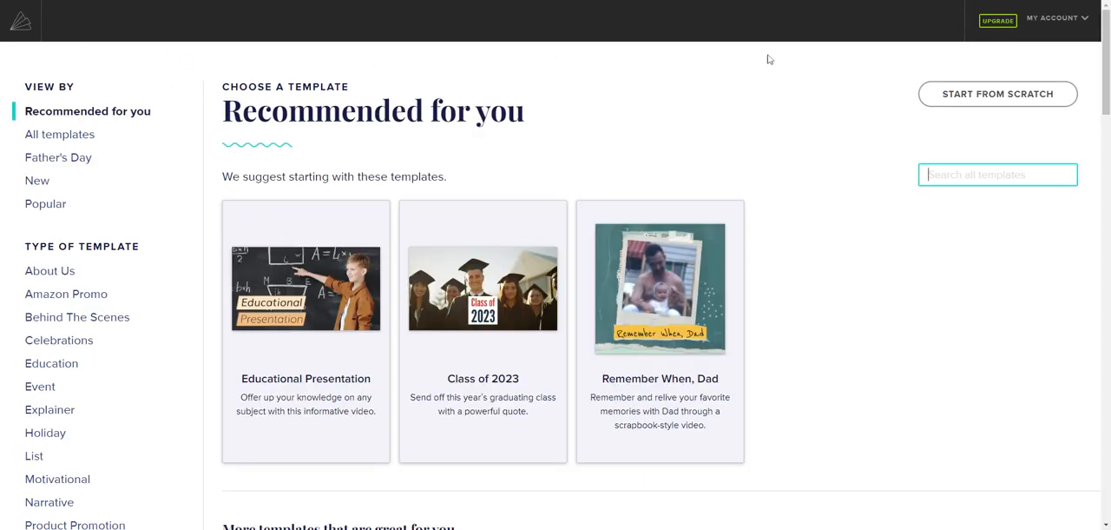
click(1053, 18)
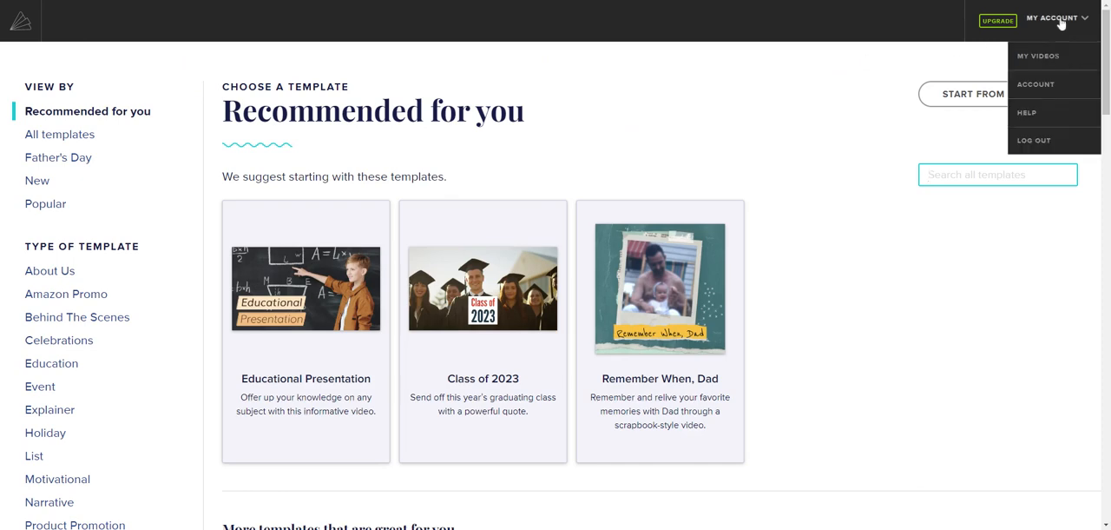
mouse_move(1035, 83)
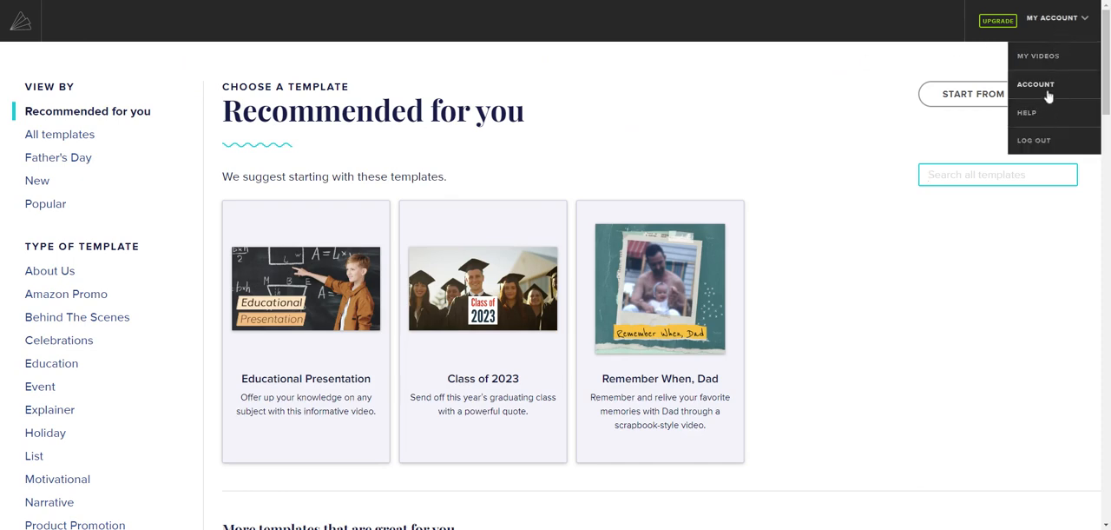
click(726, 125)
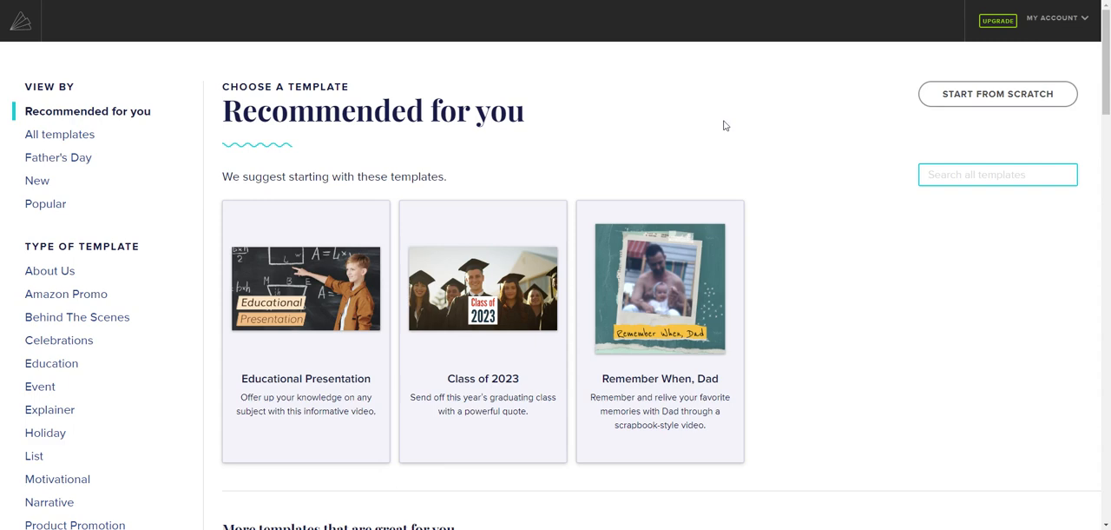
mouse_move(177, 194)
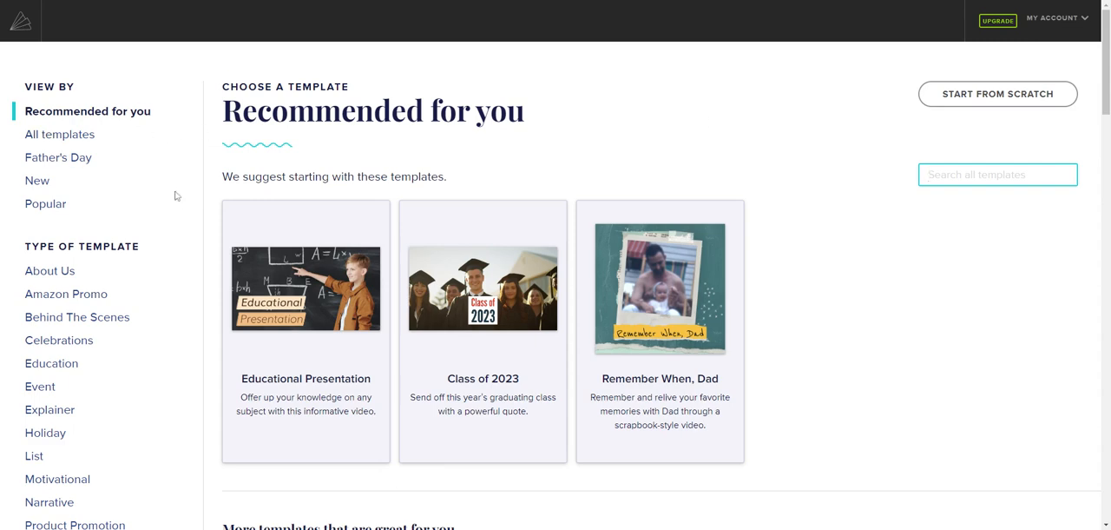
scroll(down, 3)
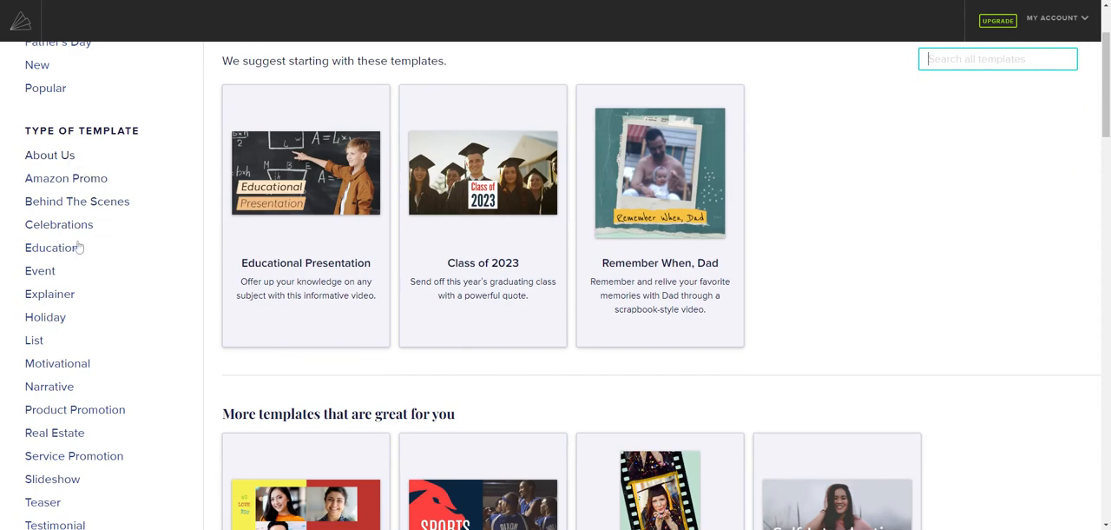
mouse_move(97, 410)
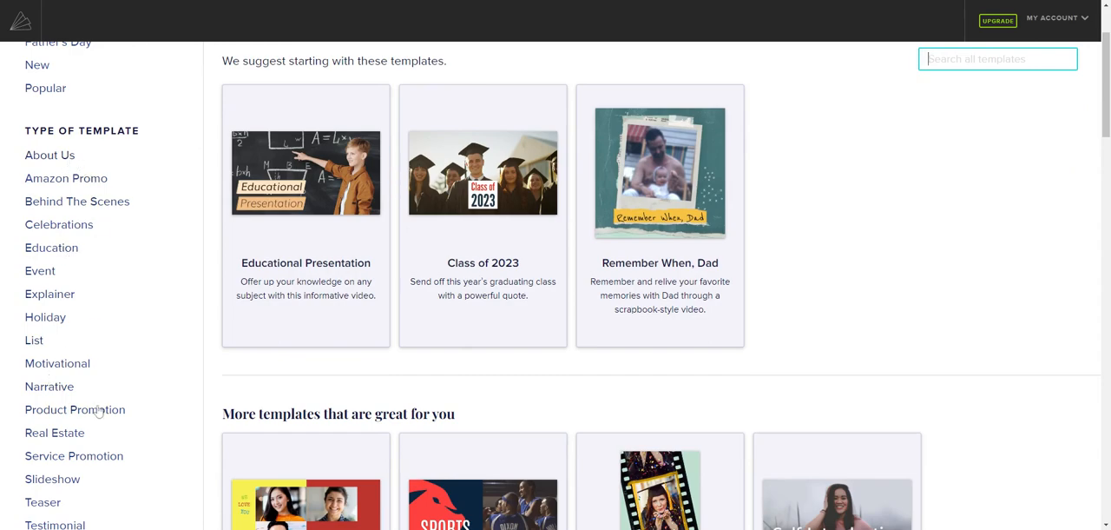
mouse_move(142, 327)
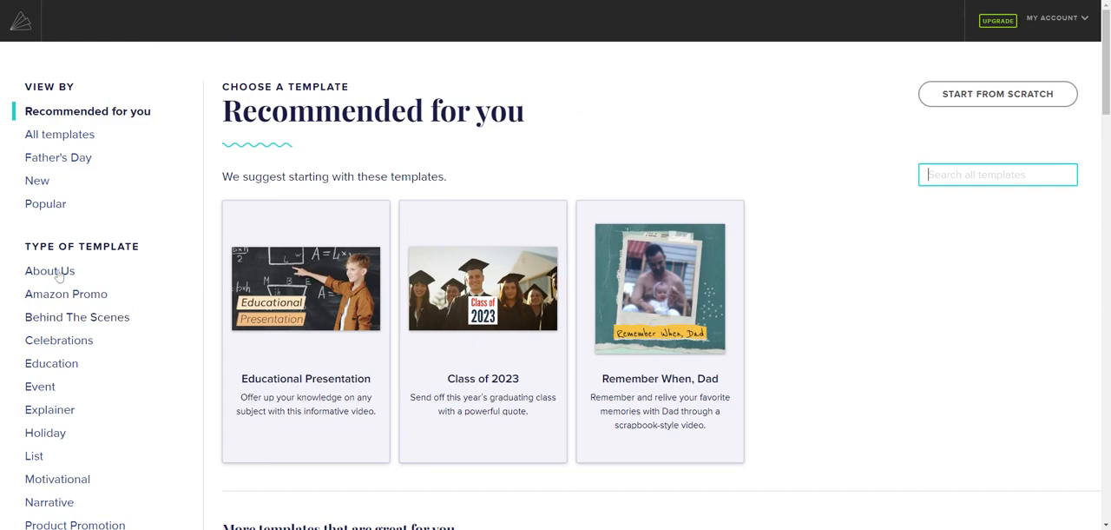
- Filter to About Us templates and start a new video from the Self-Introduction template
click(48, 271)
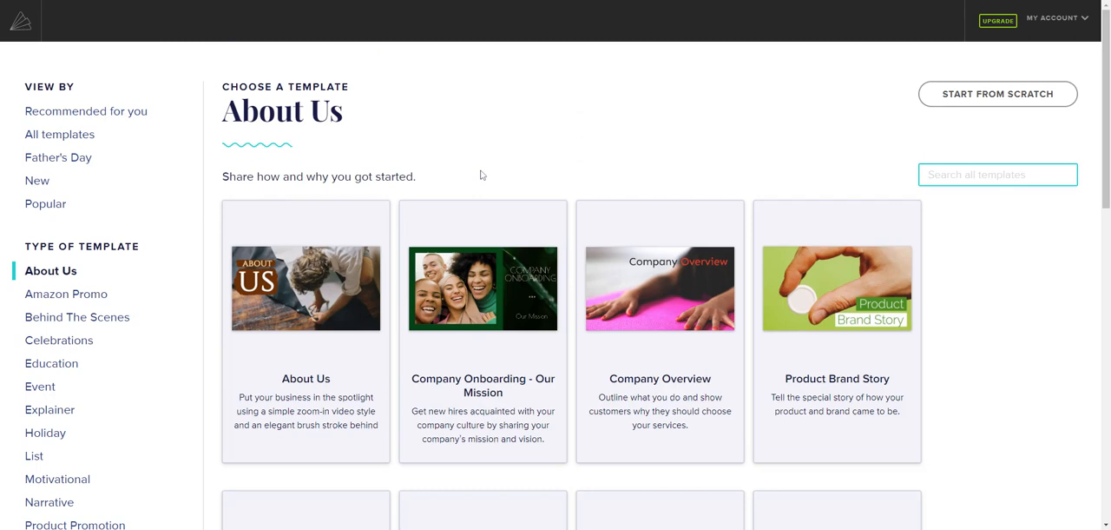
click(997, 173)
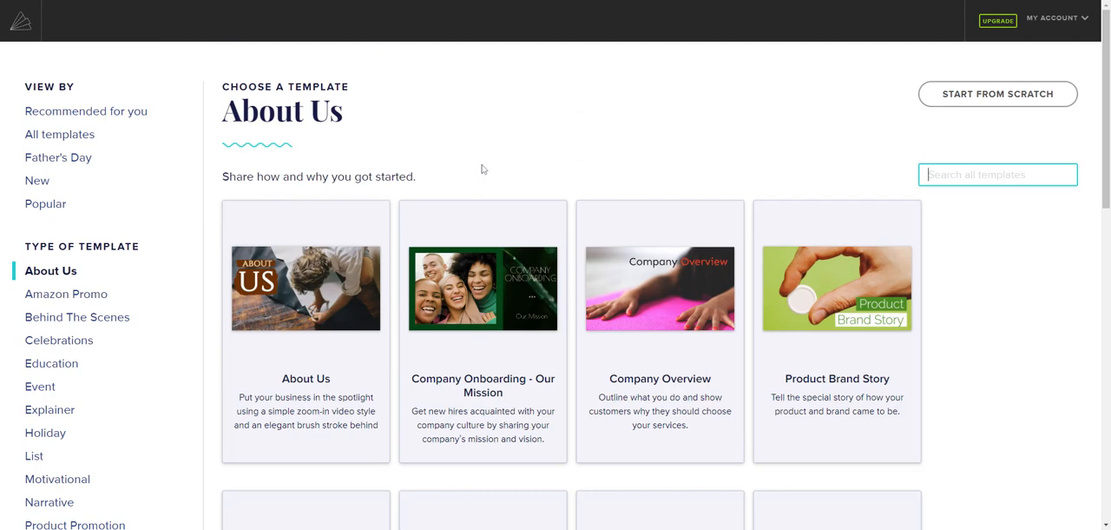
mouse_move(504, 176)
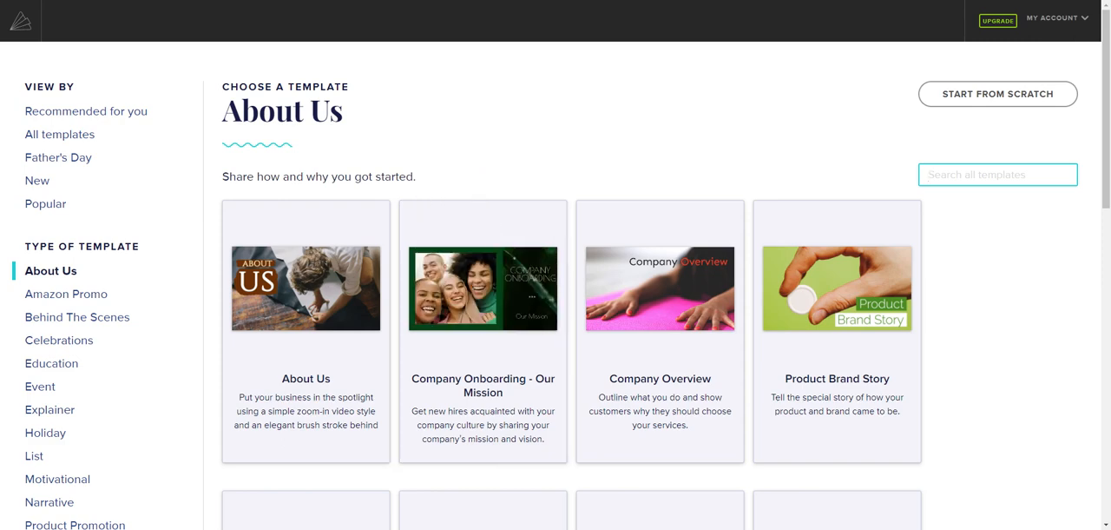
scroll(down, 3)
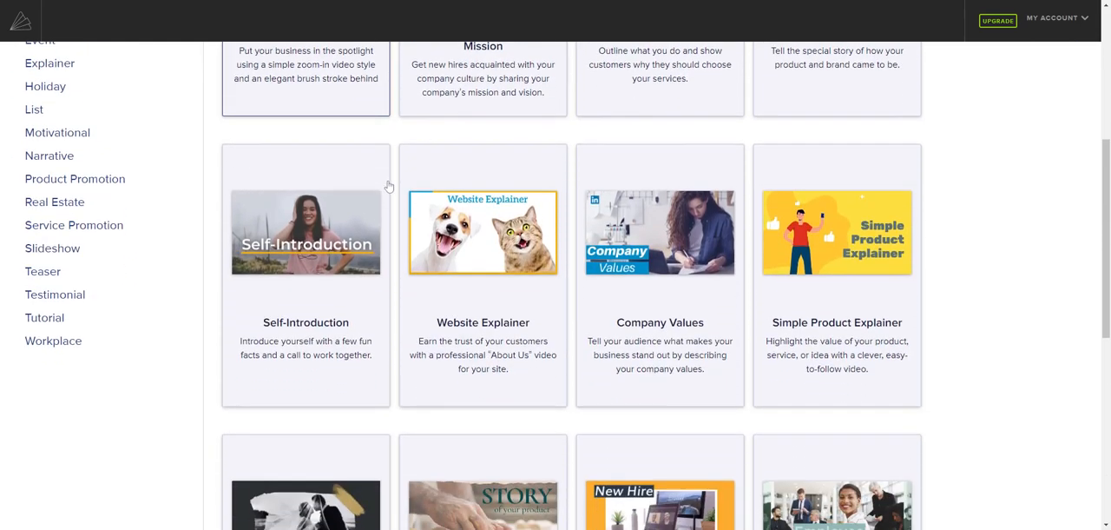
scroll(down, 3)
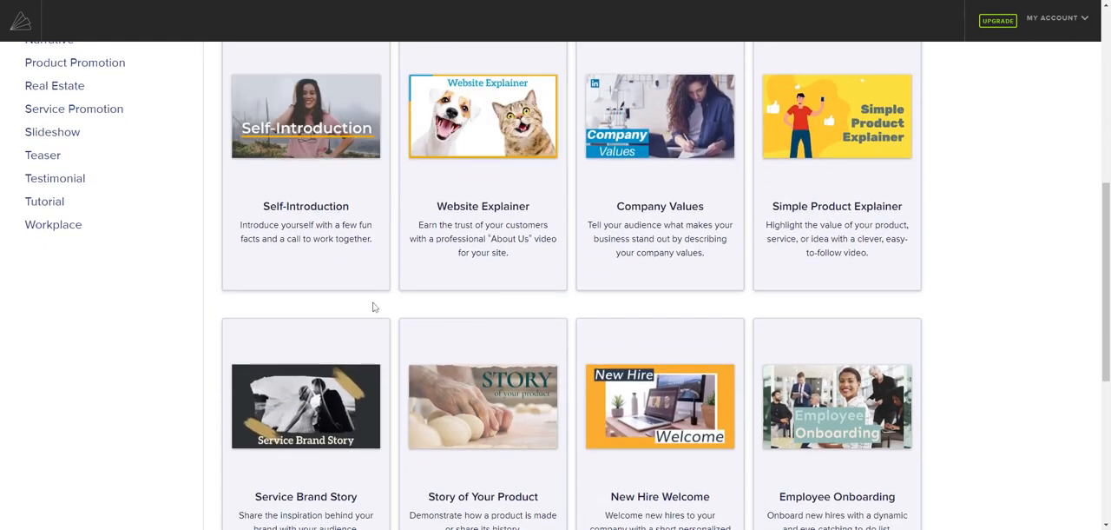
click(306, 115)
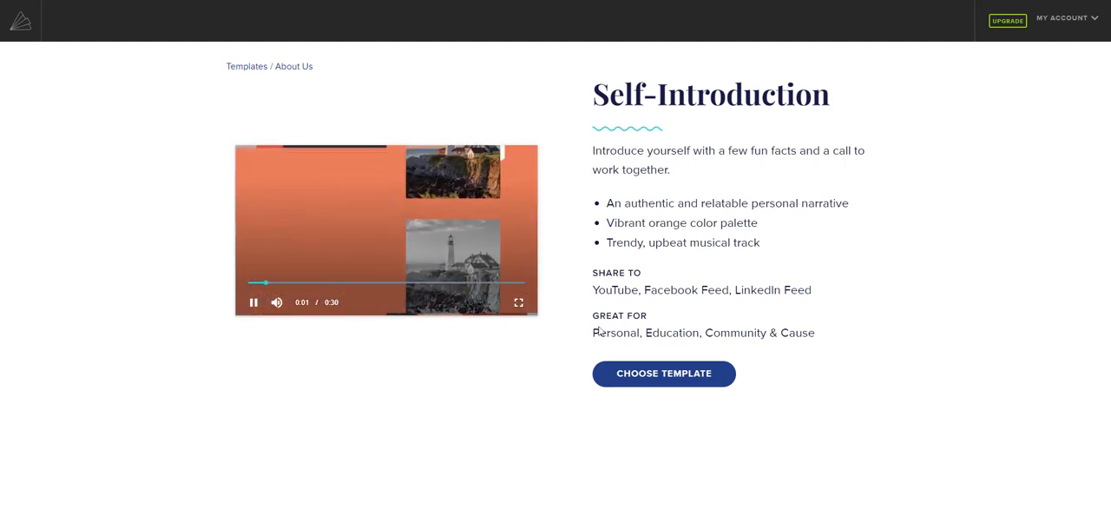
click(664, 373)
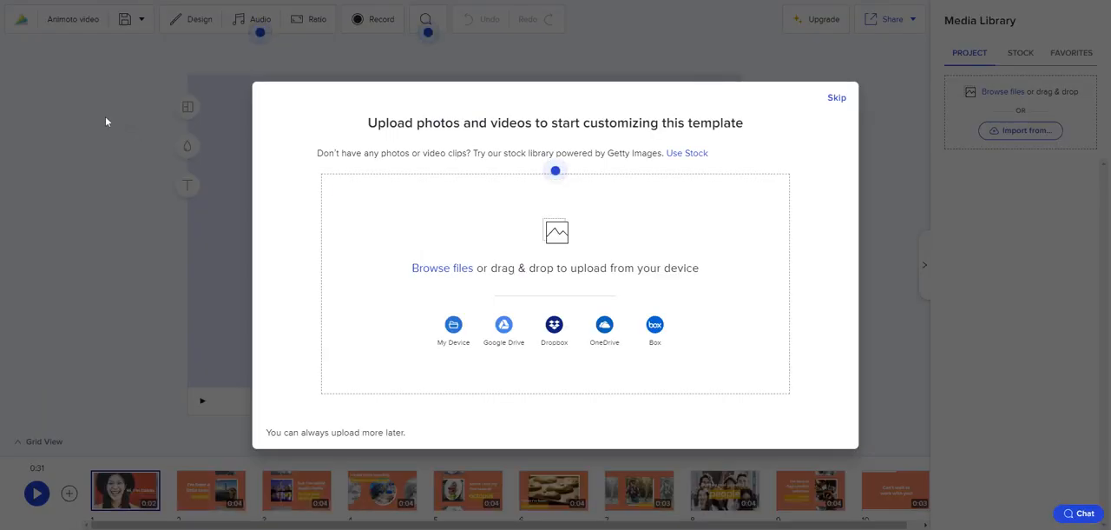
mouse_move(427, 137)
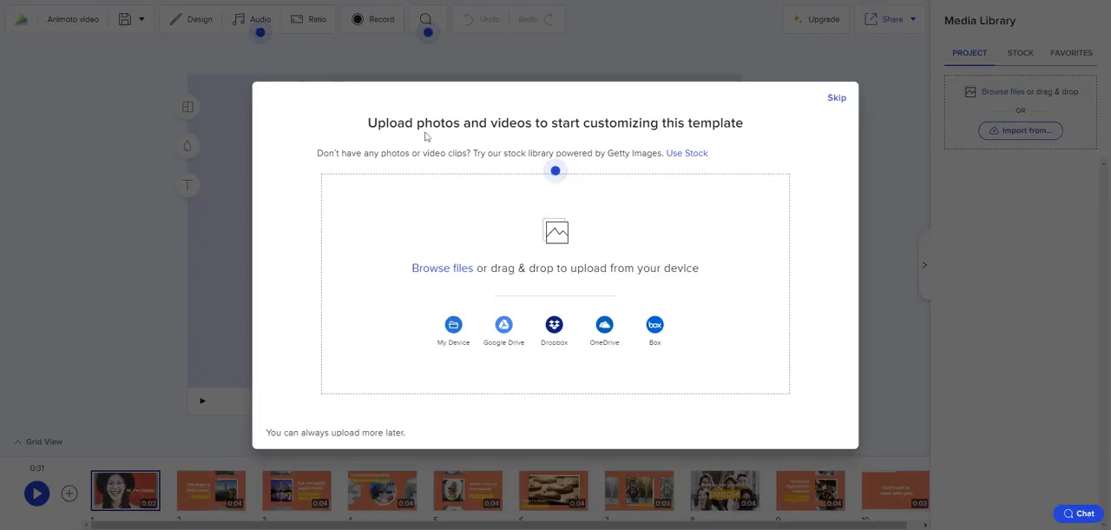
mouse_move(726, 139)
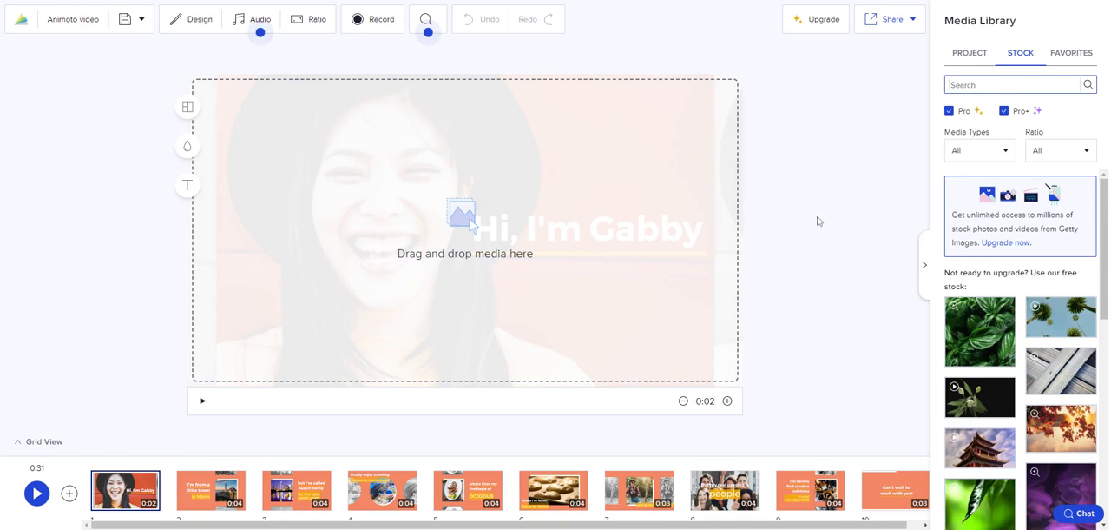
mouse_move(736, 375)
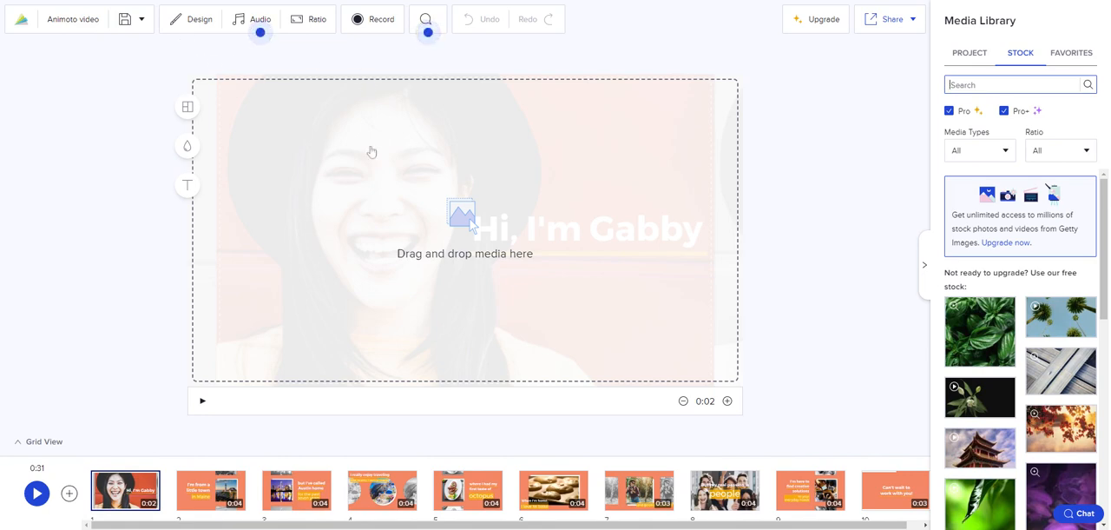
mouse_move(99, 203)
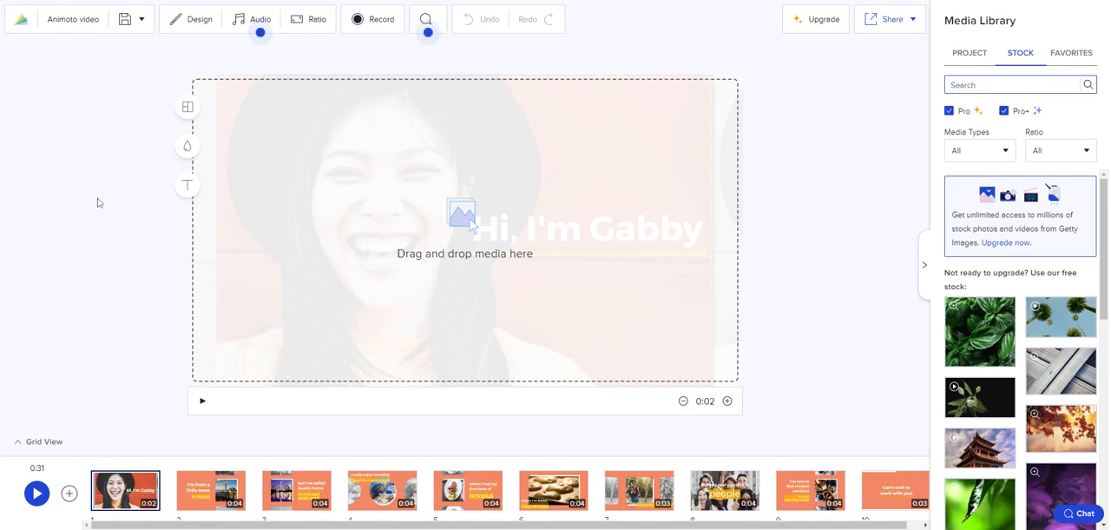
mouse_move(128, 302)
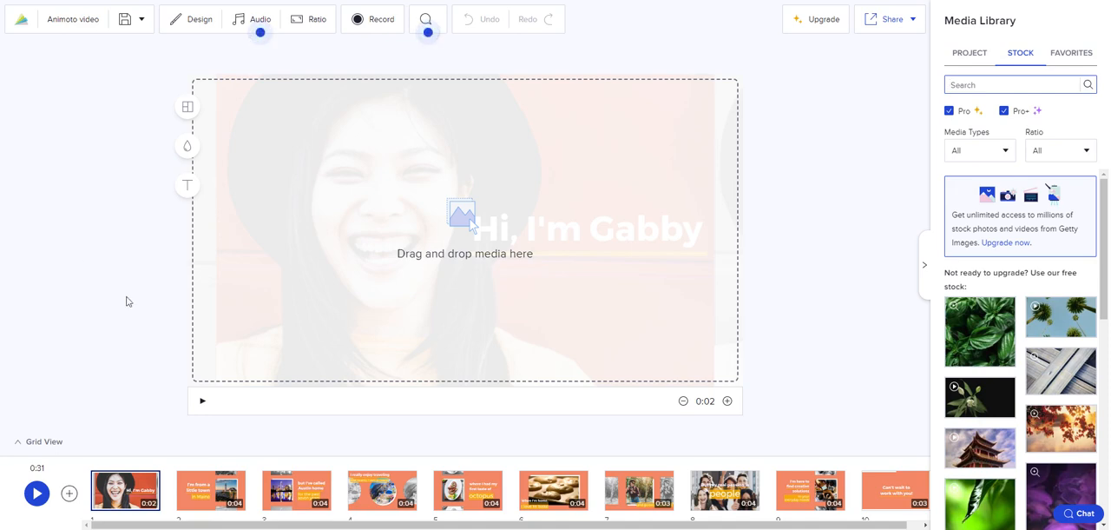
mouse_move(132, 319)
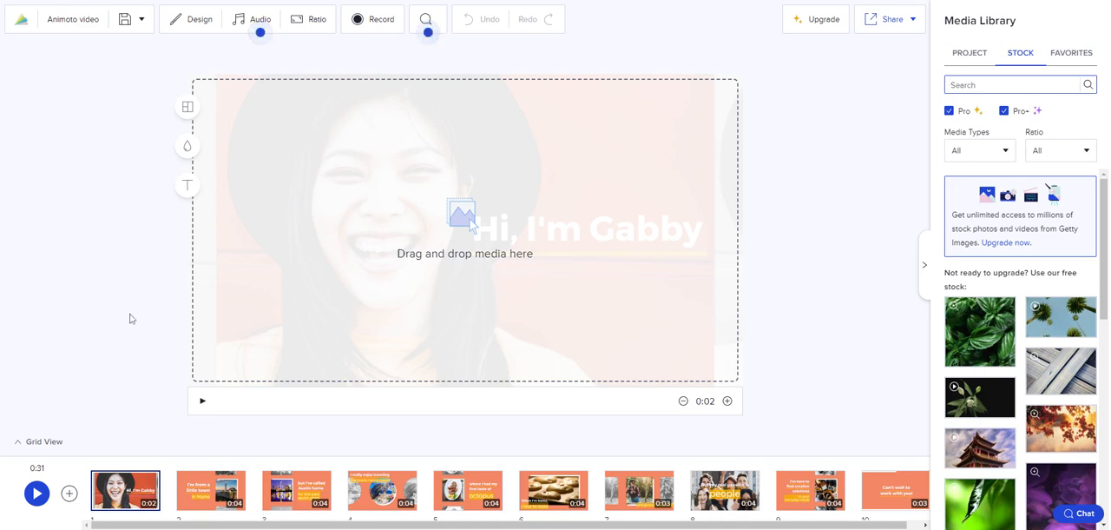
- Dismiss the drag-and-drop overlay to show the first slide beside the stock media library
click(202, 400)
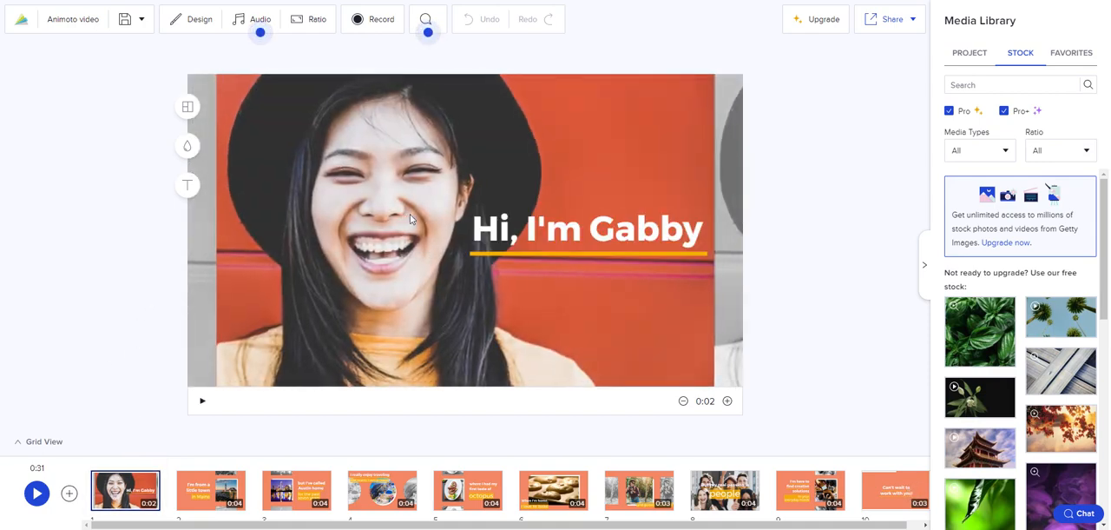
- Delete the first slide's photo and switch the slide to the three-circle layout
click(587, 229)
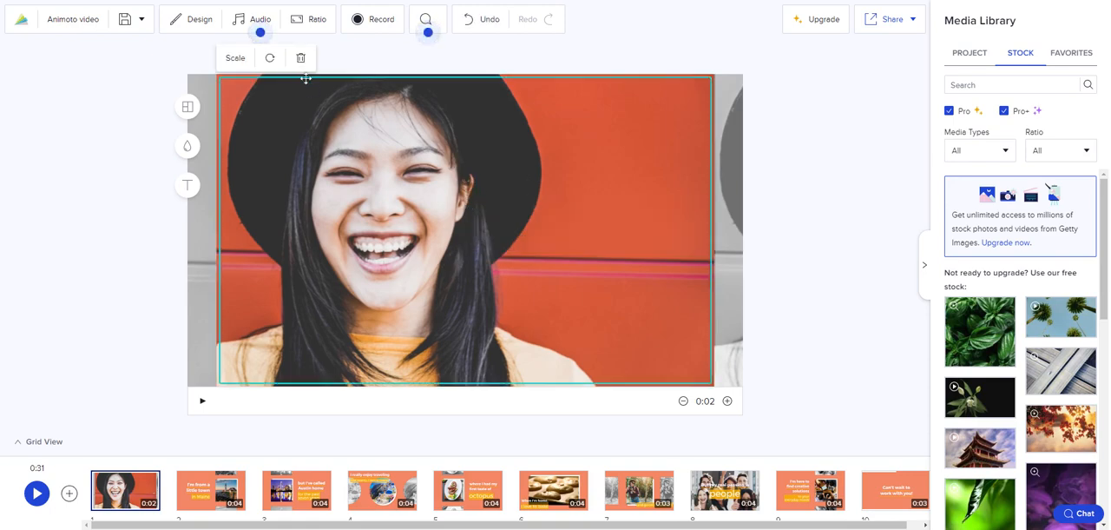
click(300, 57)
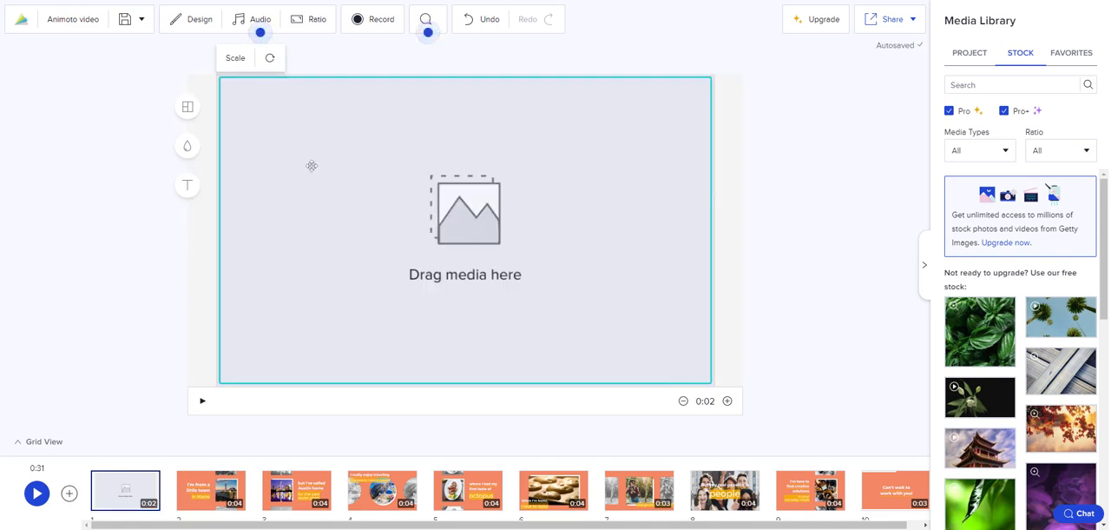
mouse_move(188, 108)
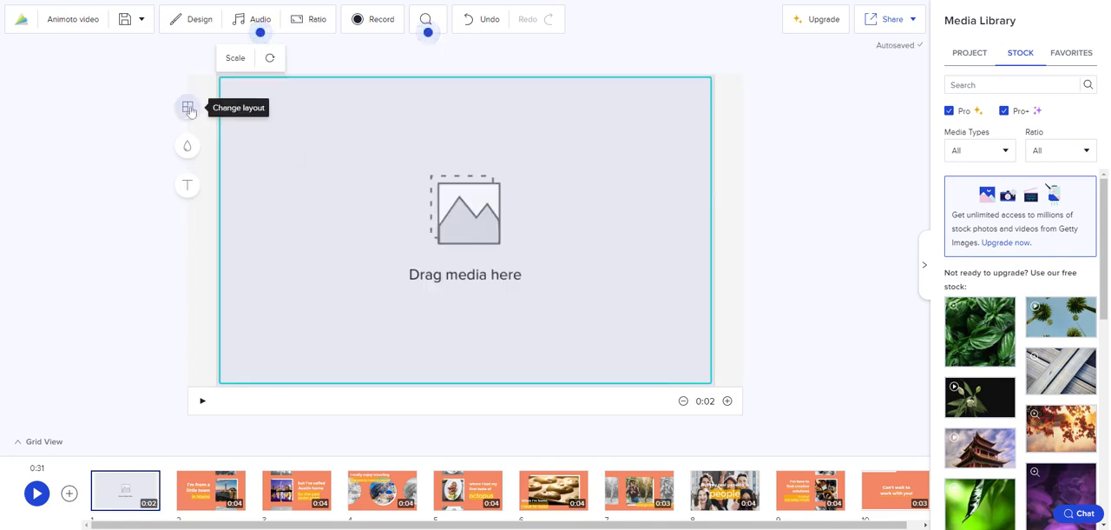
click(188, 108)
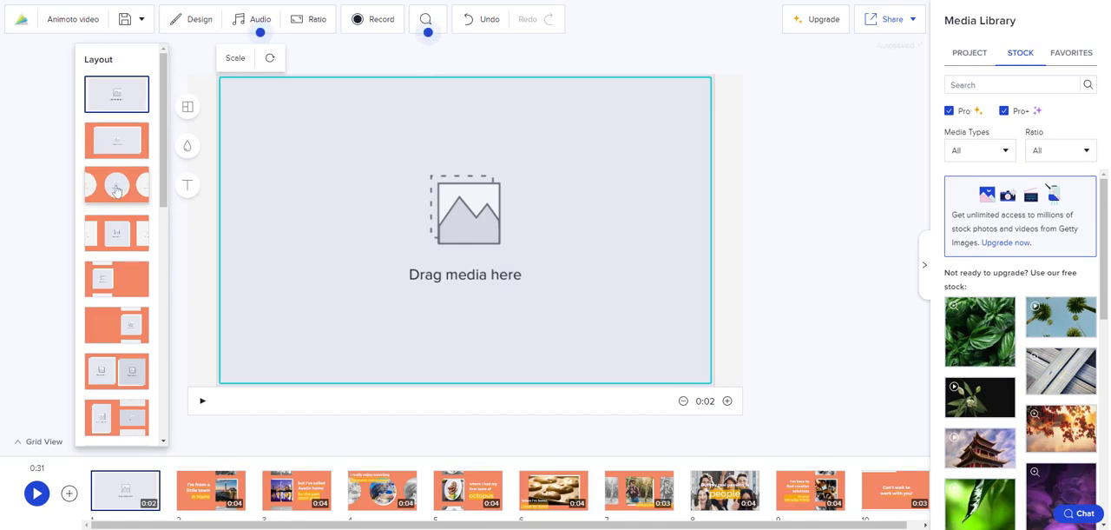
click(116, 187)
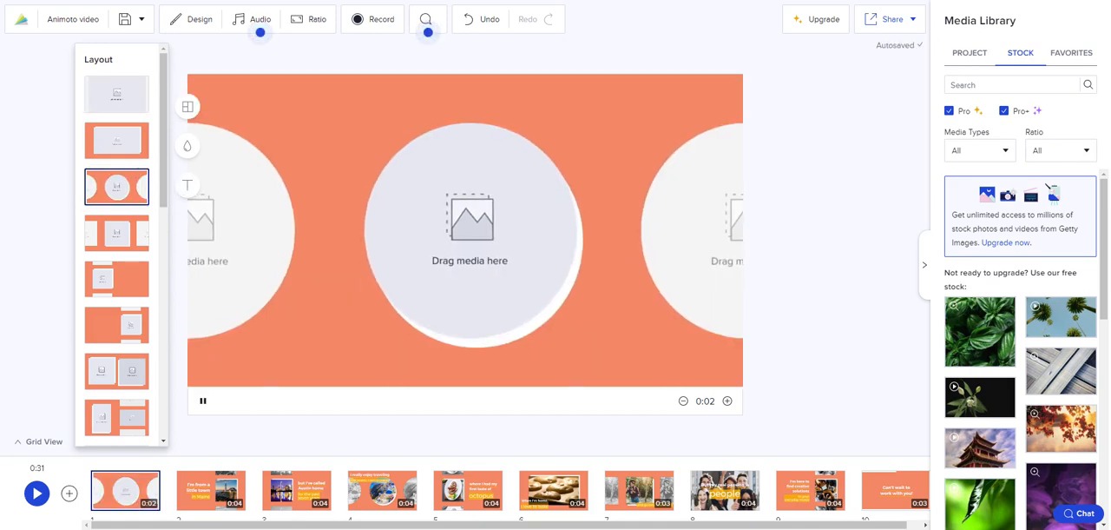
- Try purple then set the first slide's background colour to orange
click(188, 146)
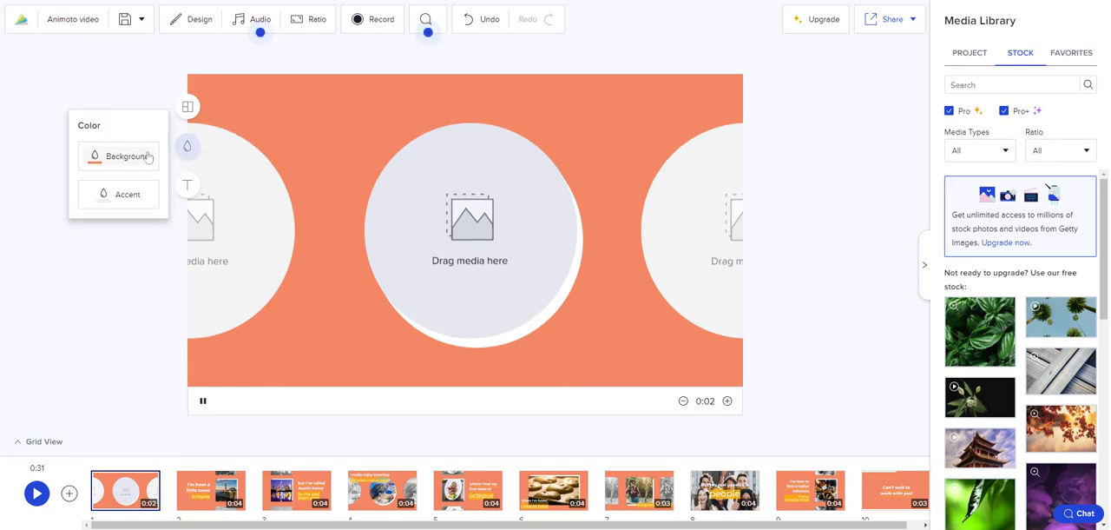
click(118, 203)
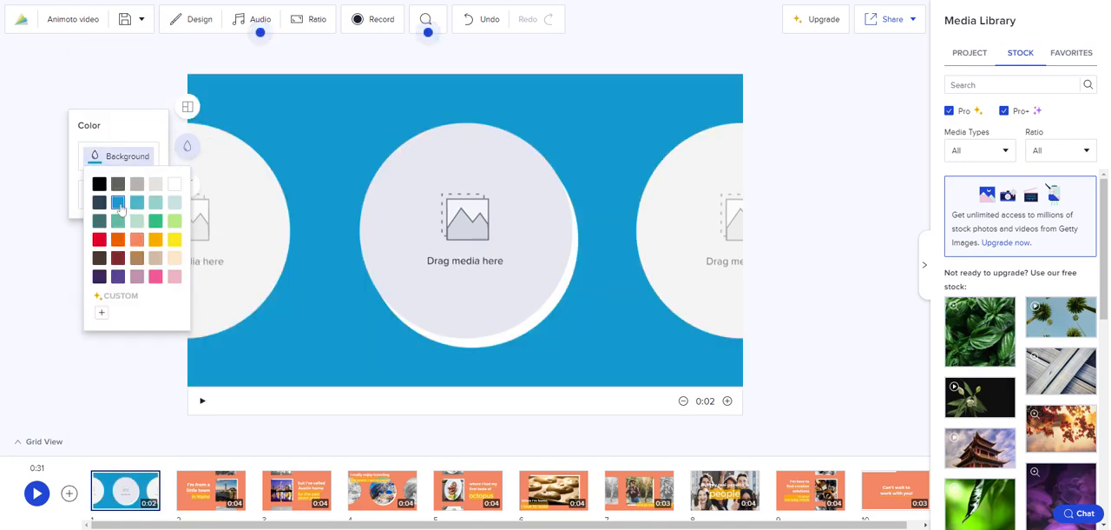
click(118, 276)
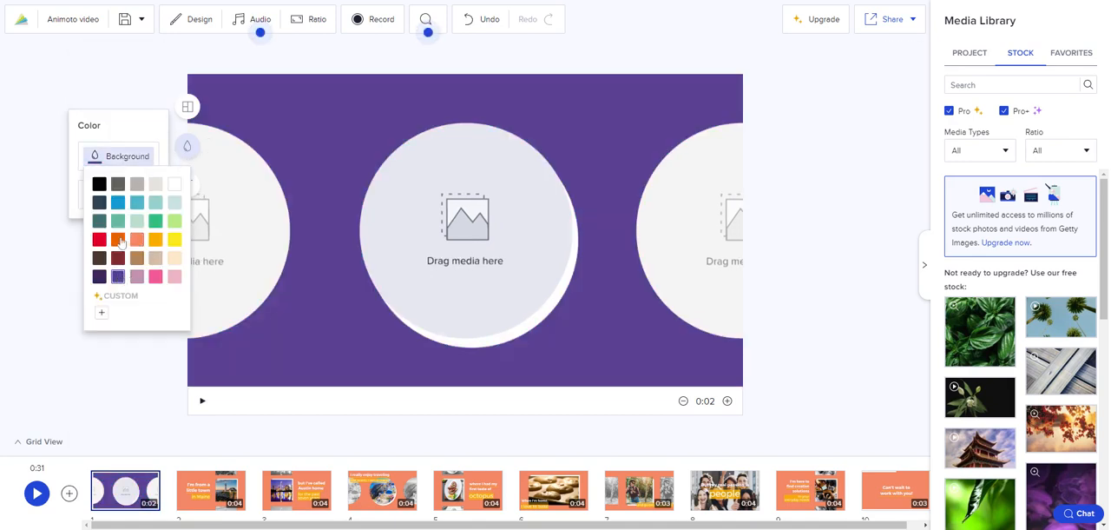
click(118, 240)
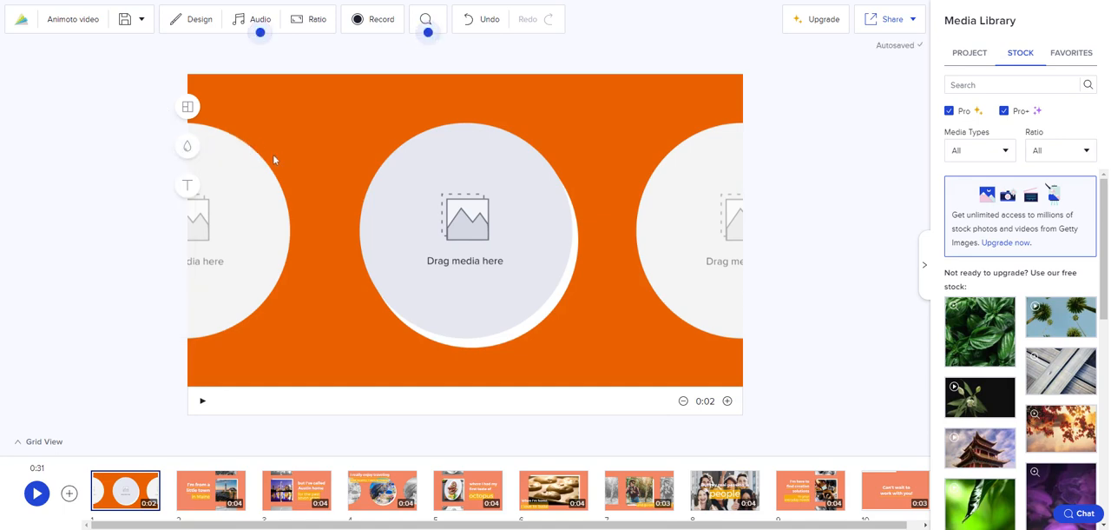
click(187, 184)
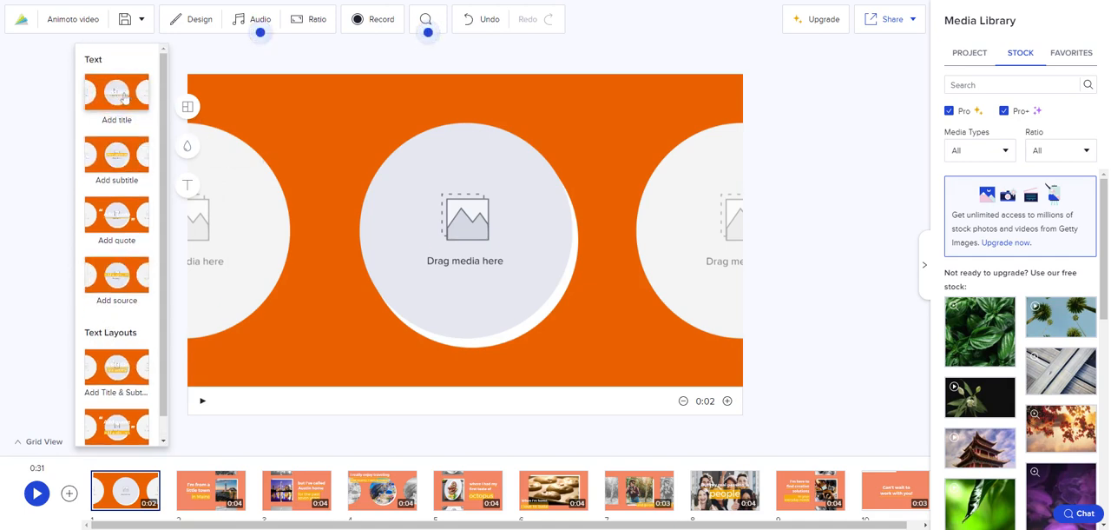
- Add a title to the first slide reading 'MR. Atkins'
click(115, 101)
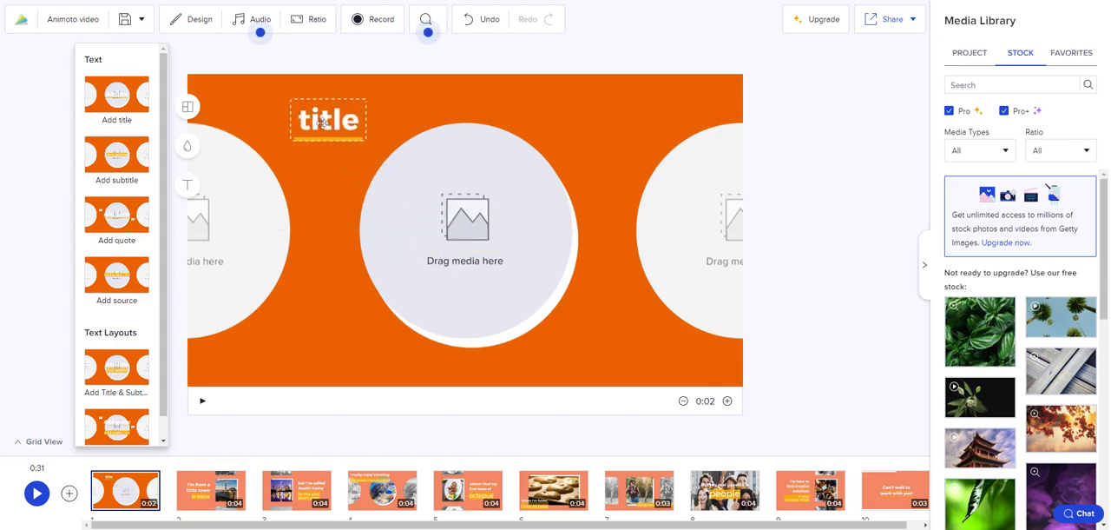
click(327, 120)
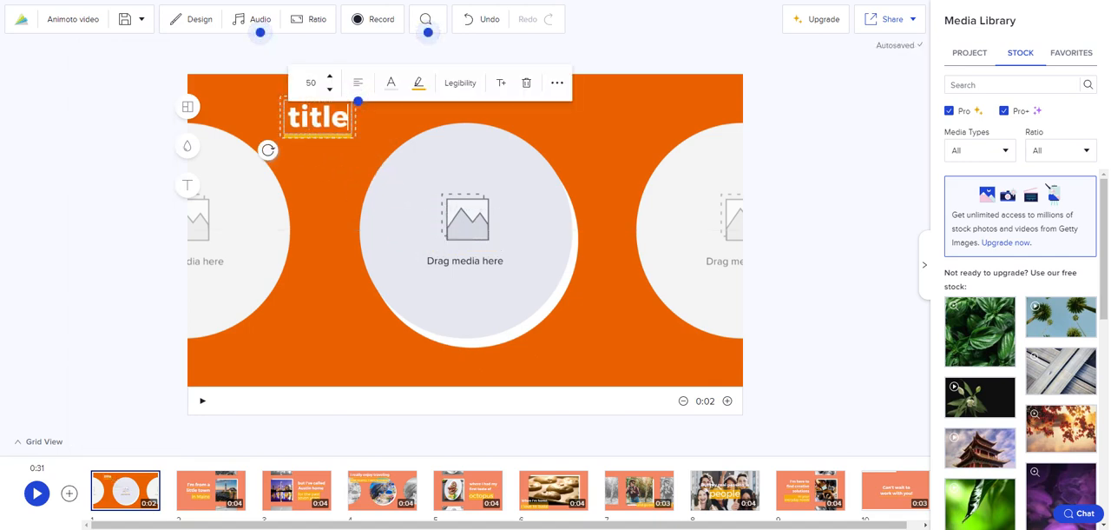
text(MR. Atk)
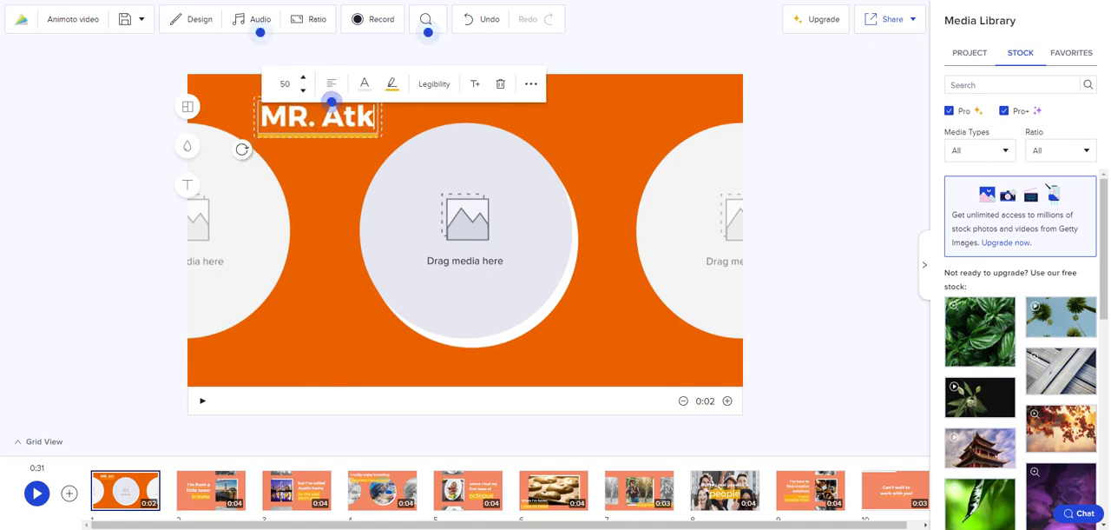
text(ins)
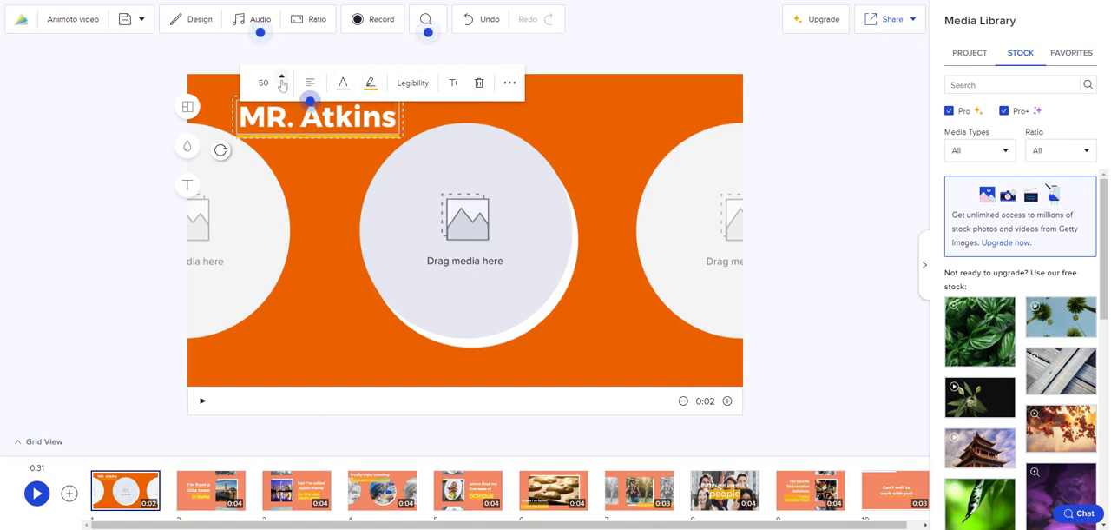
mouse_move(253, 413)
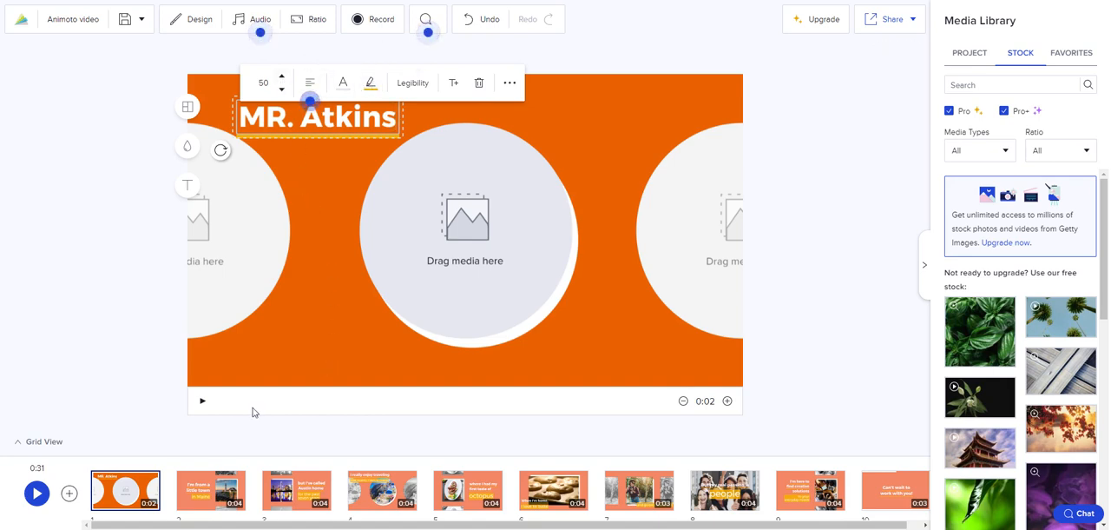
mouse_move(719, 396)
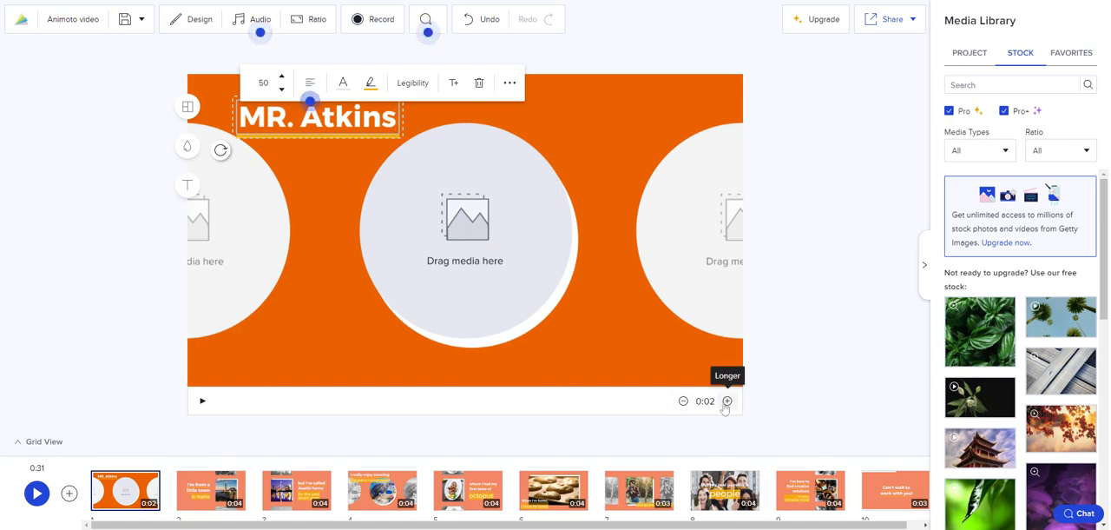
mouse_move(597, 361)
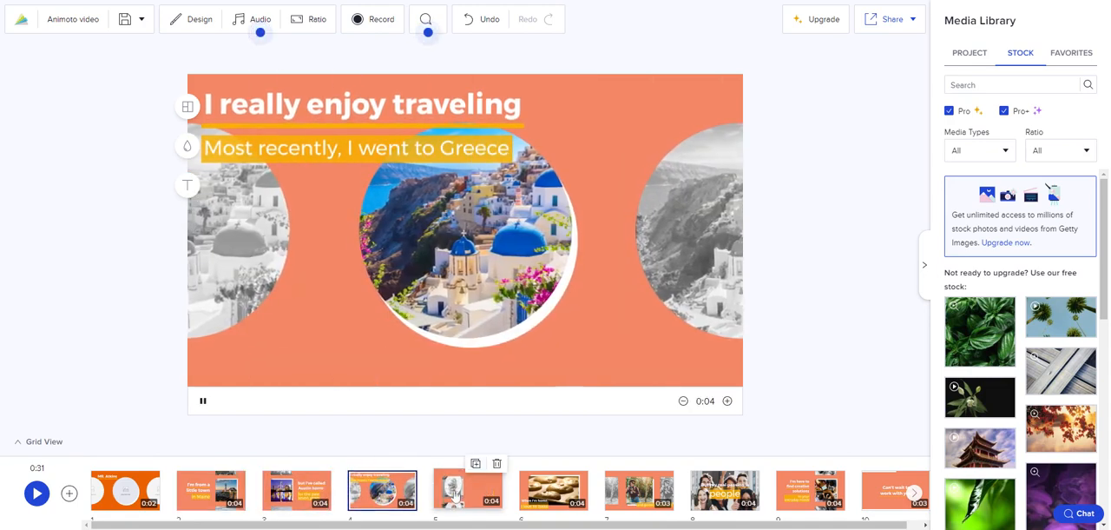
- Jump to the 'When I'm home, I love to bake' slide in the timeline
click(553, 490)
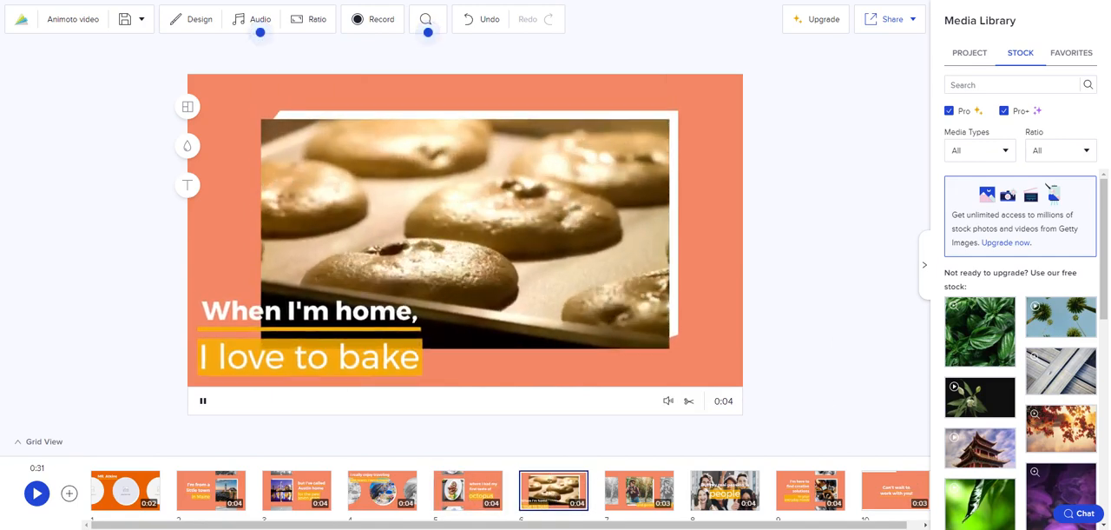
mouse_move(754, 236)
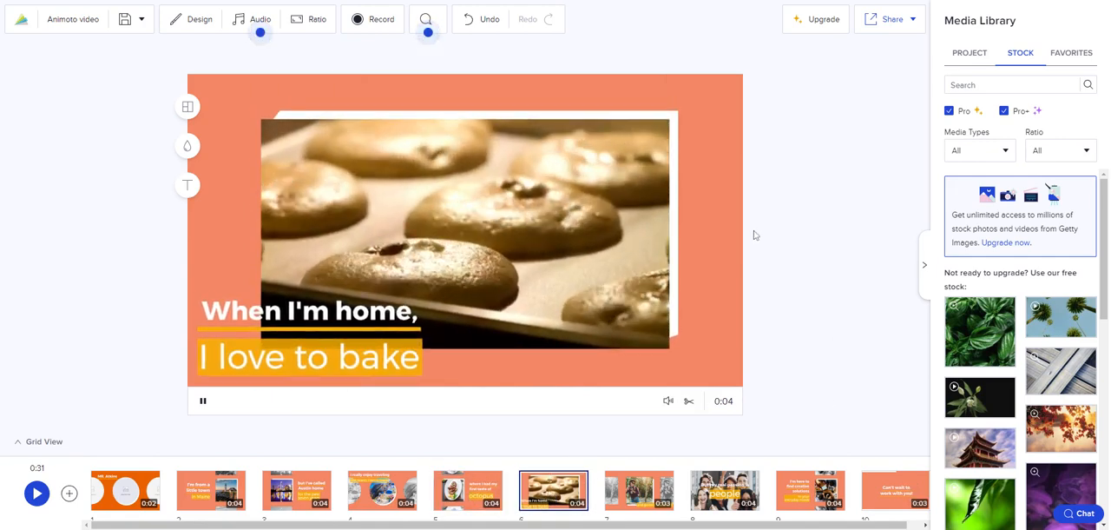